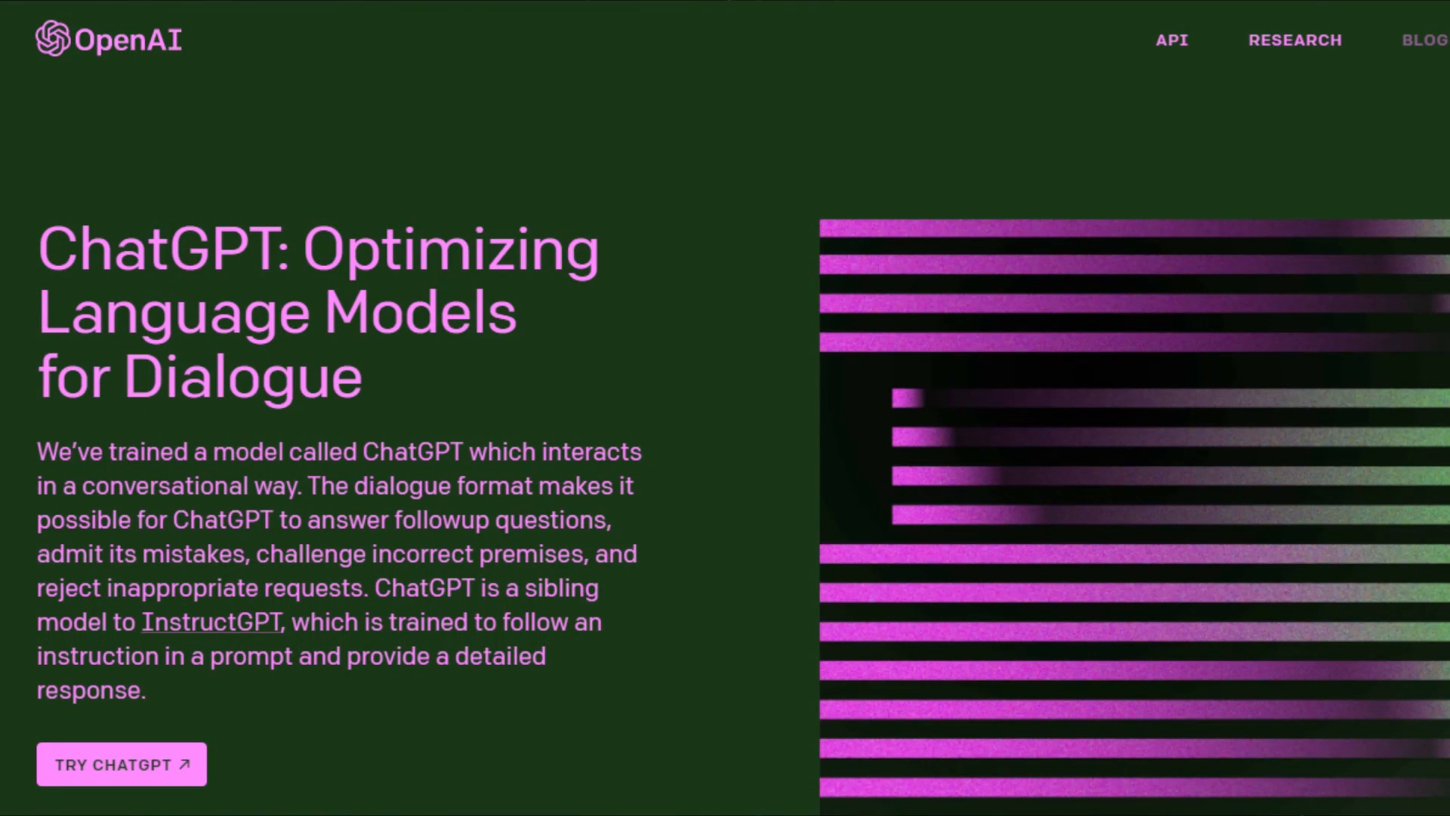
# Step: Open the ChatGPT chat app from the OpenAI ChatGPT announcement page
pyautogui.click(121, 765)
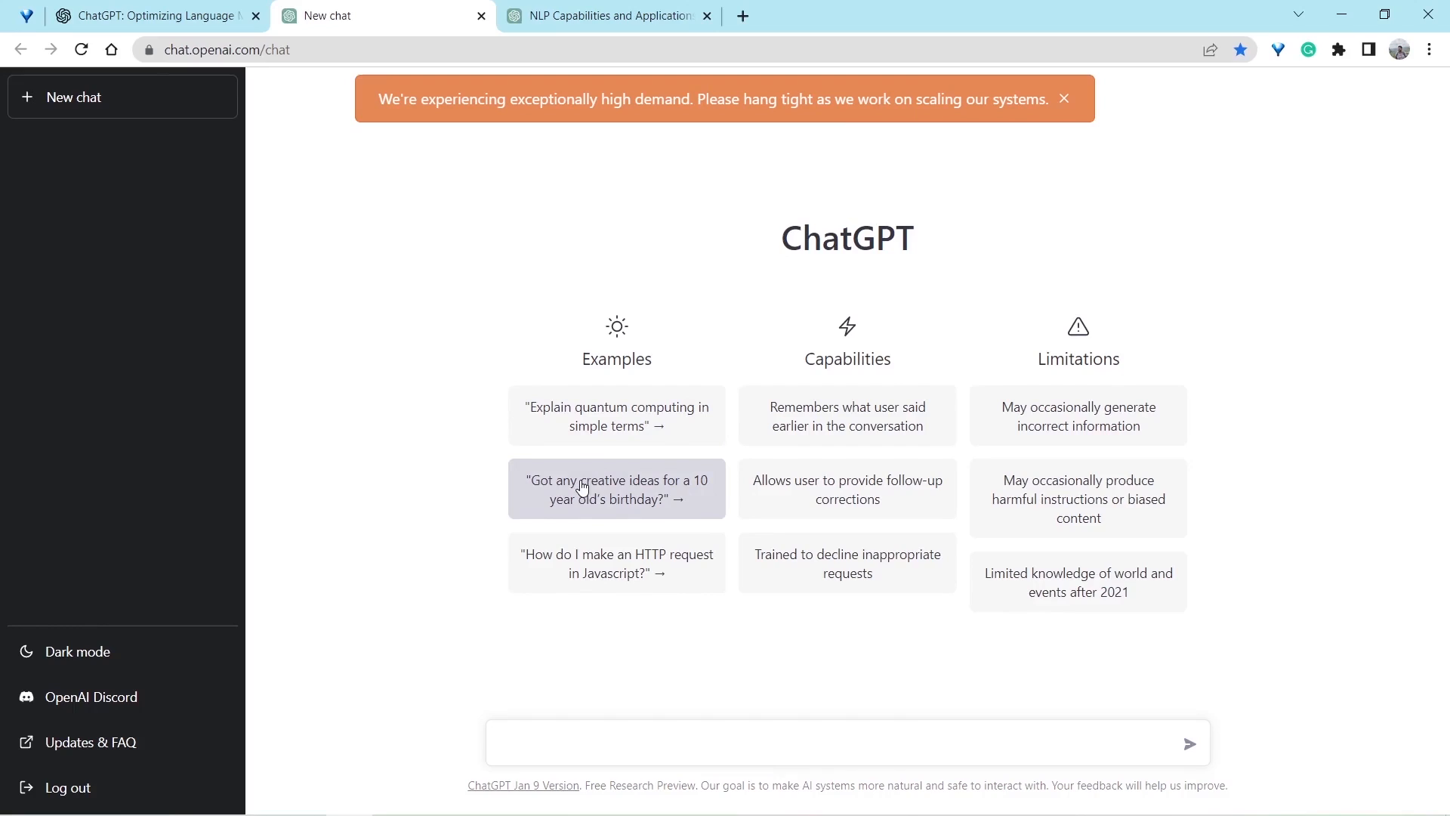
# Step: Send the example question 'Got any creative ideas for a 10 year old's birthday?'
pyautogui.click(616, 488)
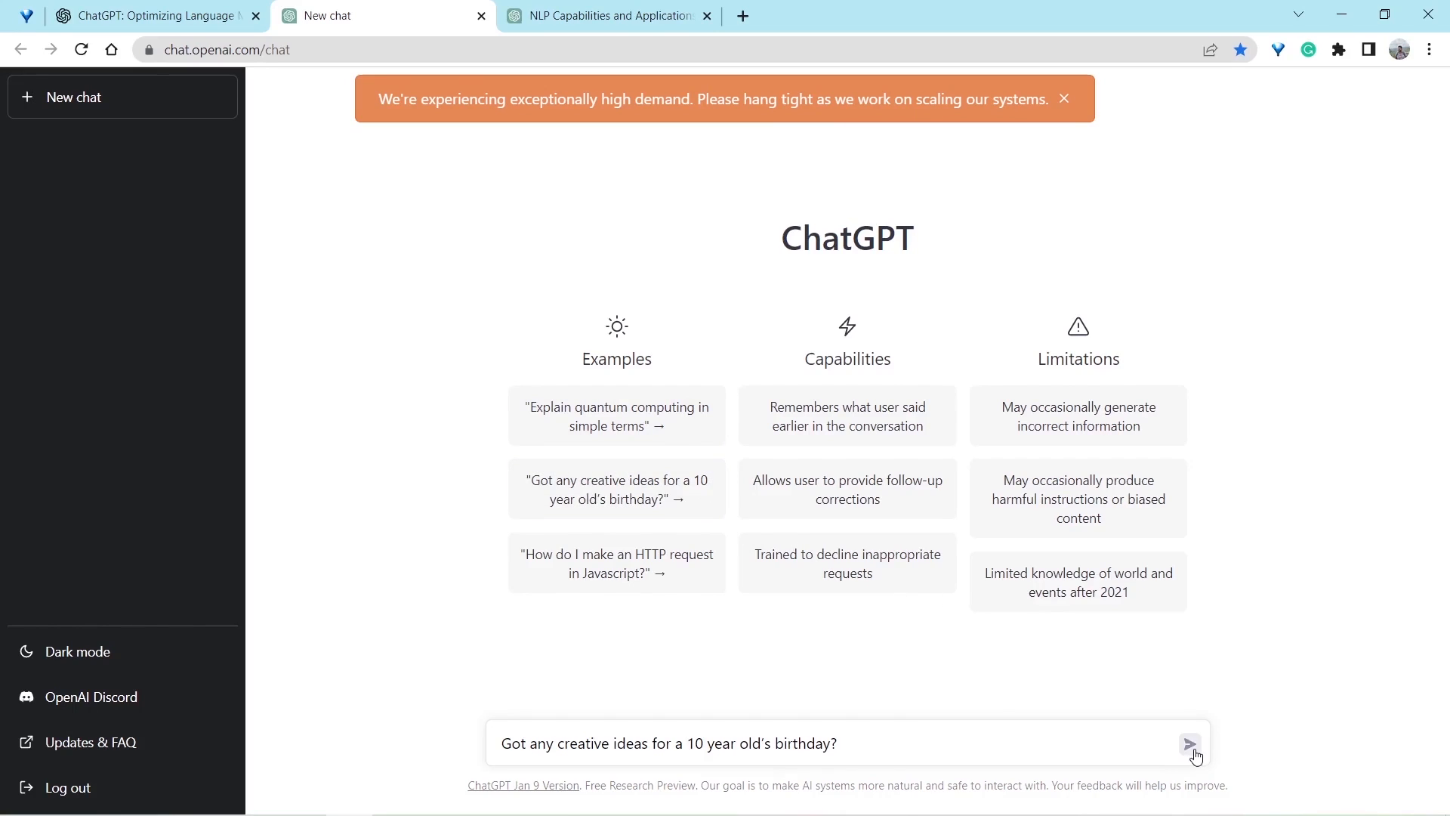
pyautogui.click(1190, 743)
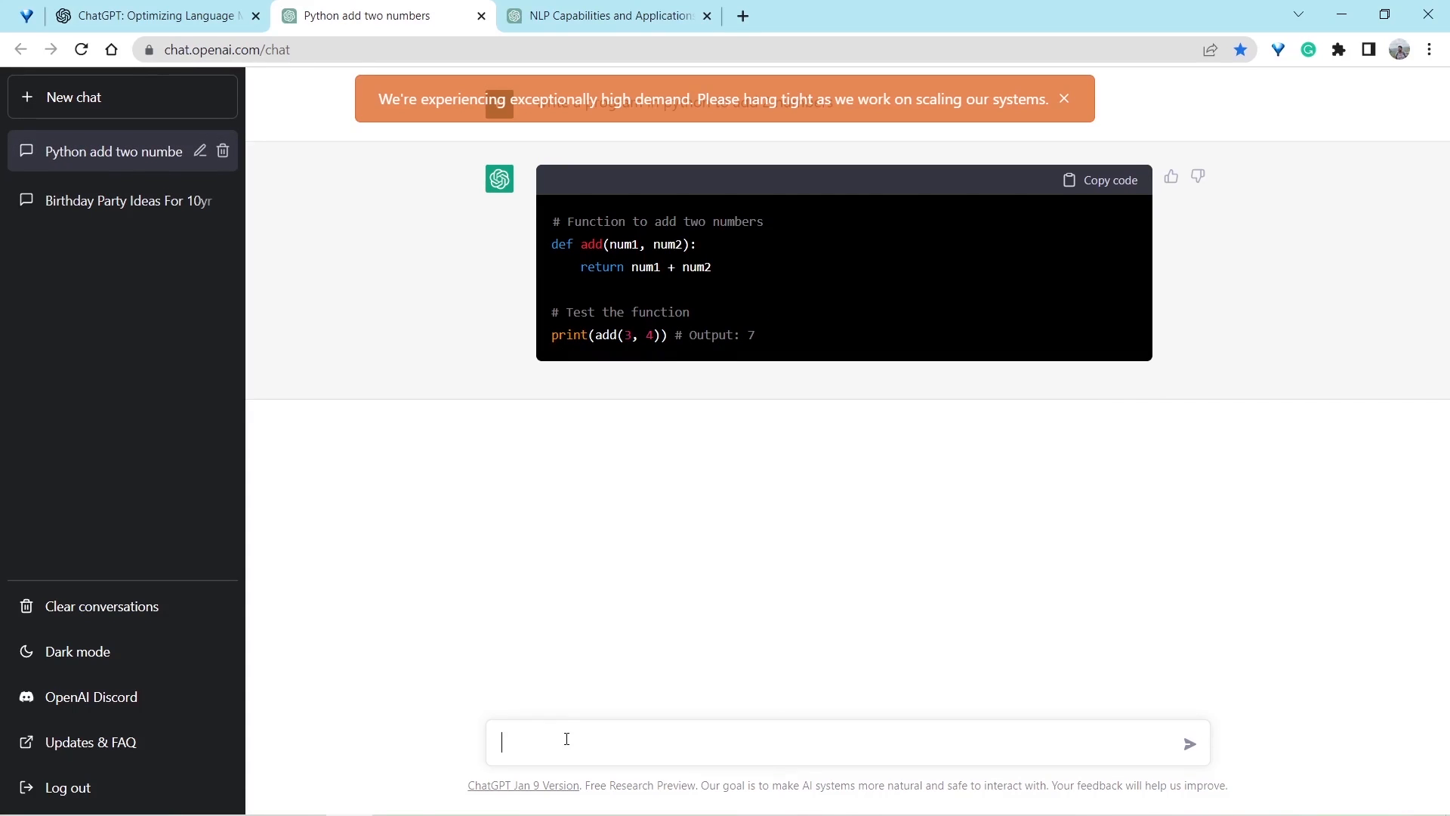
# Step: Ask for a Python program that transcribes a video and deploys it with Flask
pyautogui.write('write a python program for')
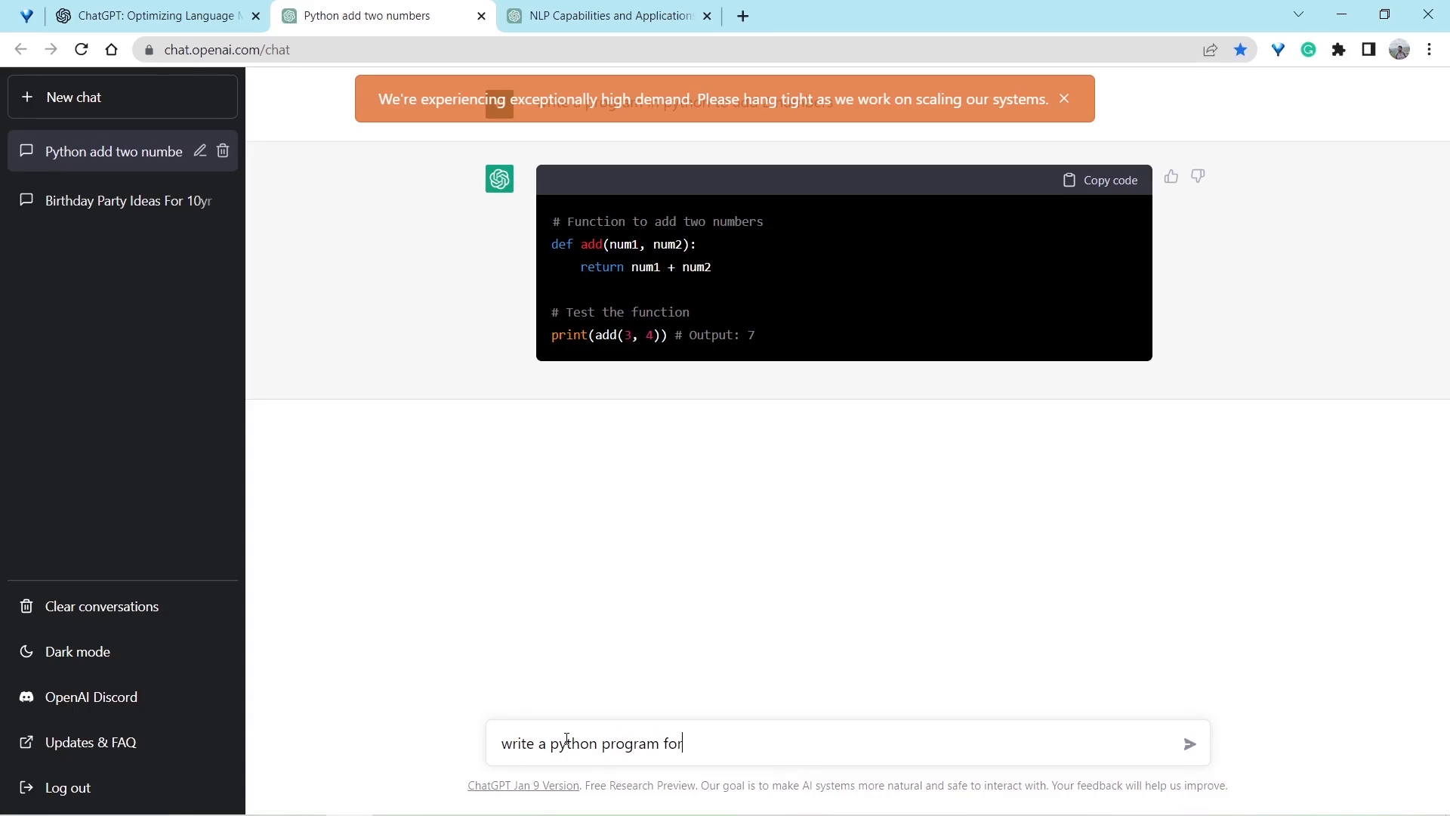
pyautogui.write('transcripting a video')
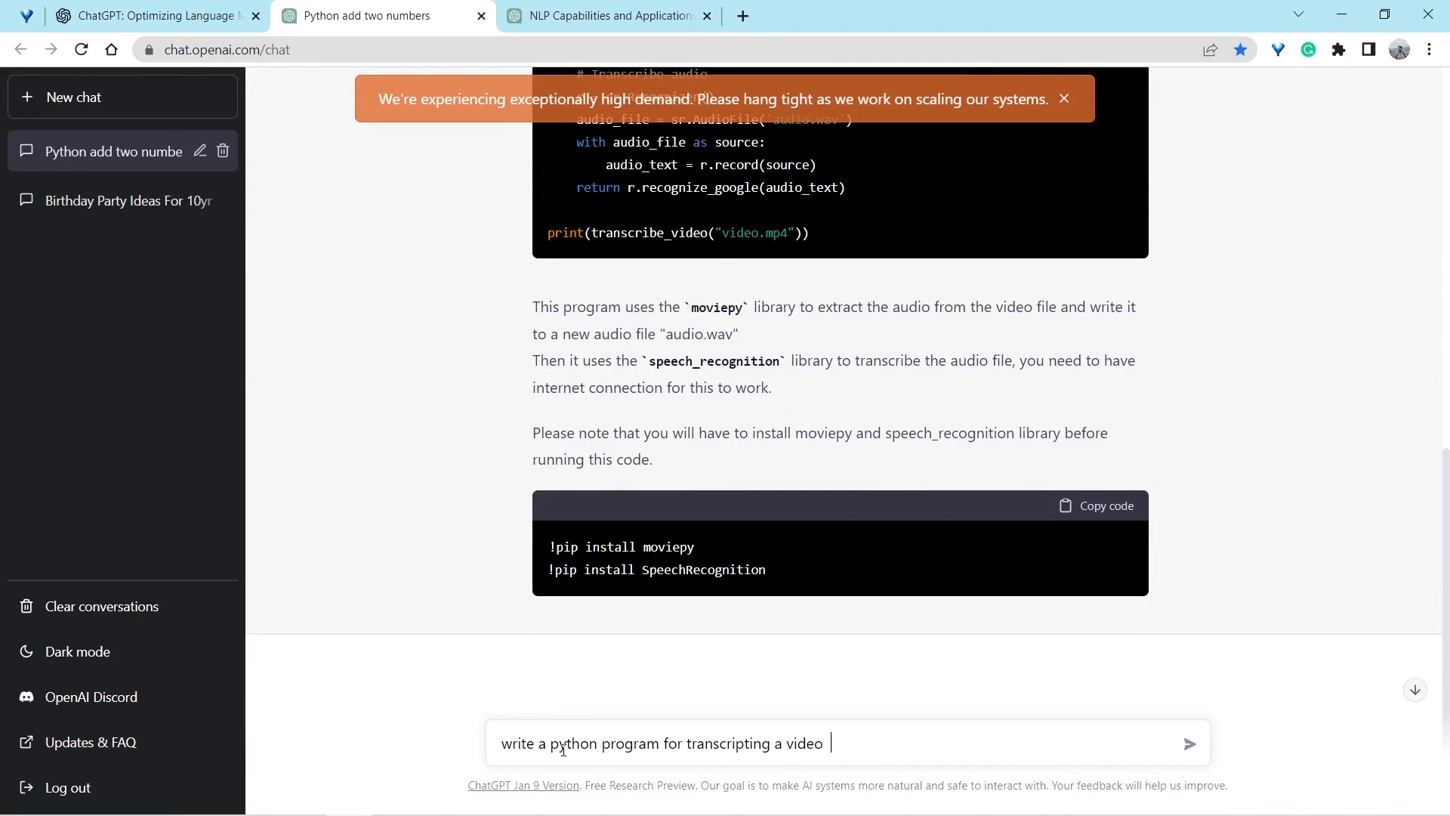
pyautogui.write('and deploy')
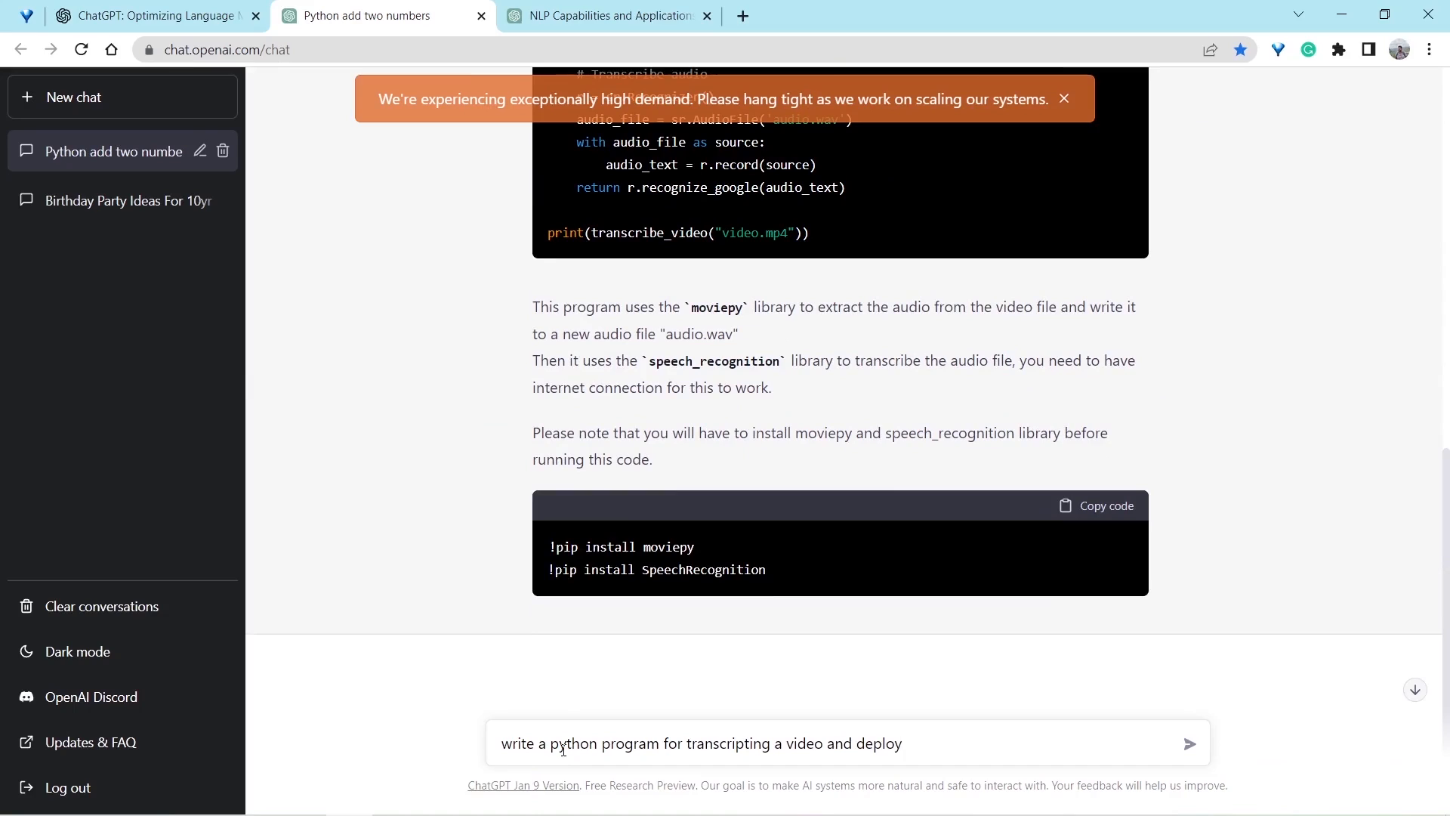
pyautogui.write('with flask')
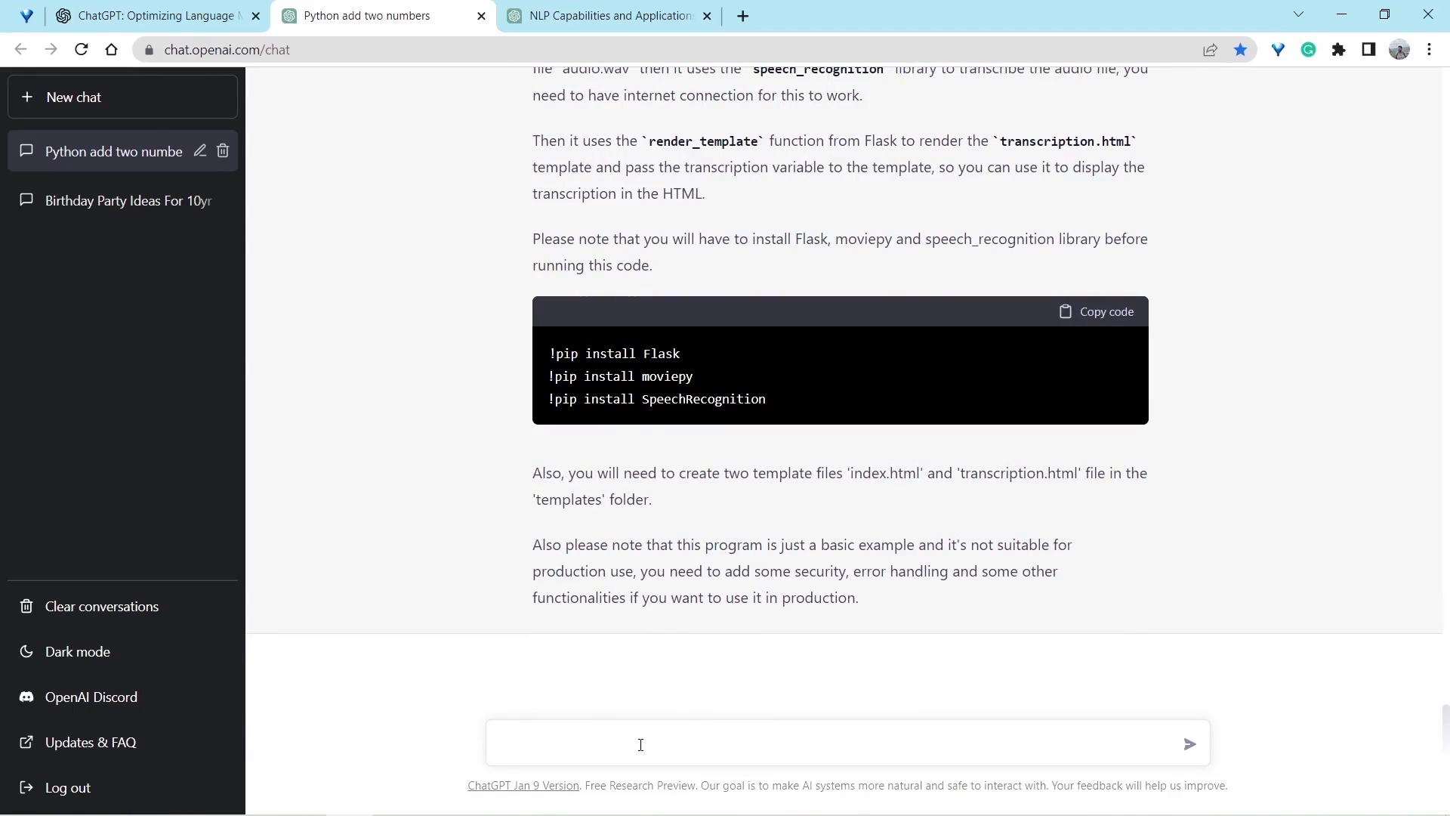
# Step: Send 'built a etl pipeline for migrating data from mysql to redshift' and follow the generated script
pyautogui.write('built a data')
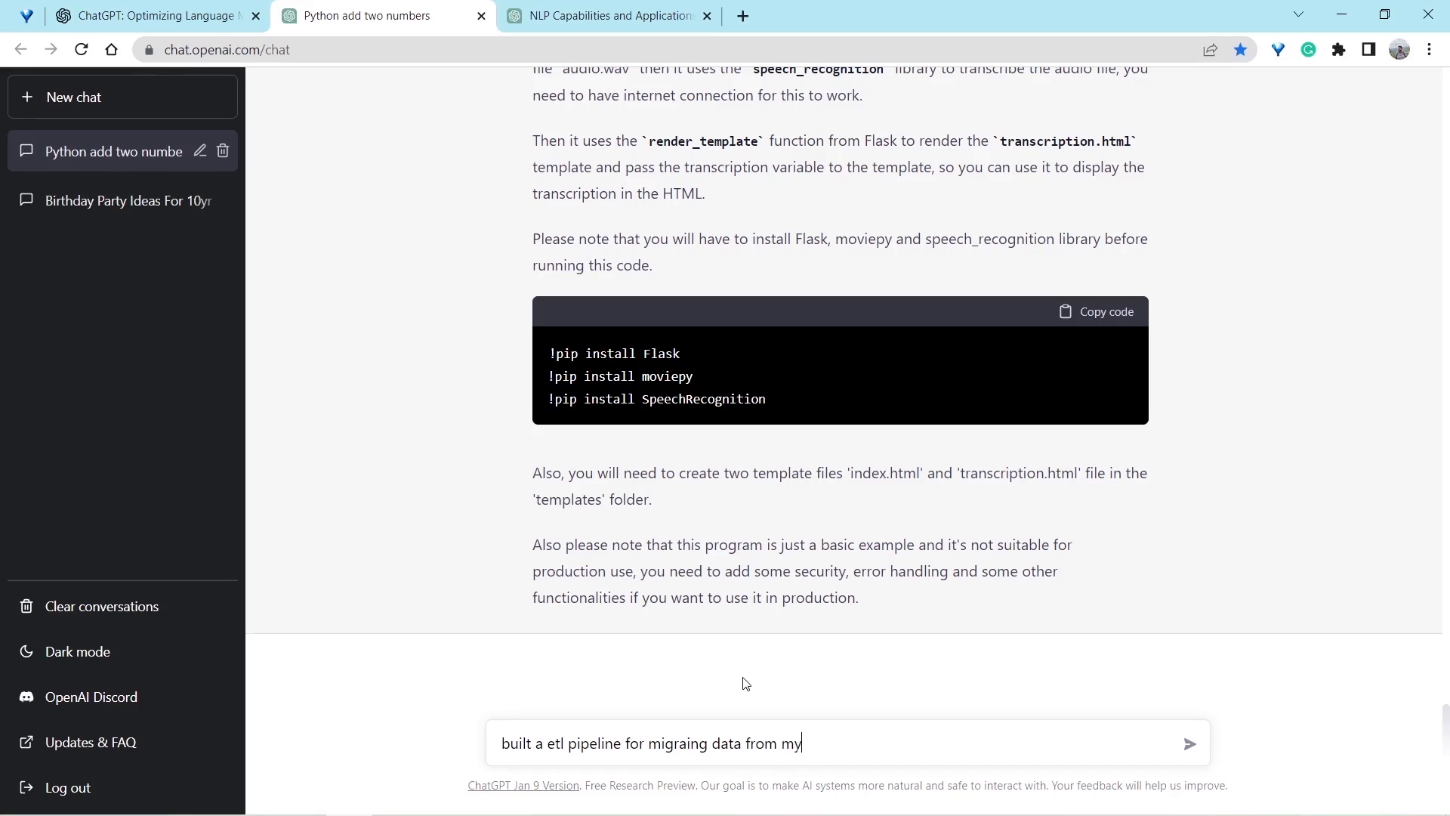
pyautogui.write('sql to redshift')
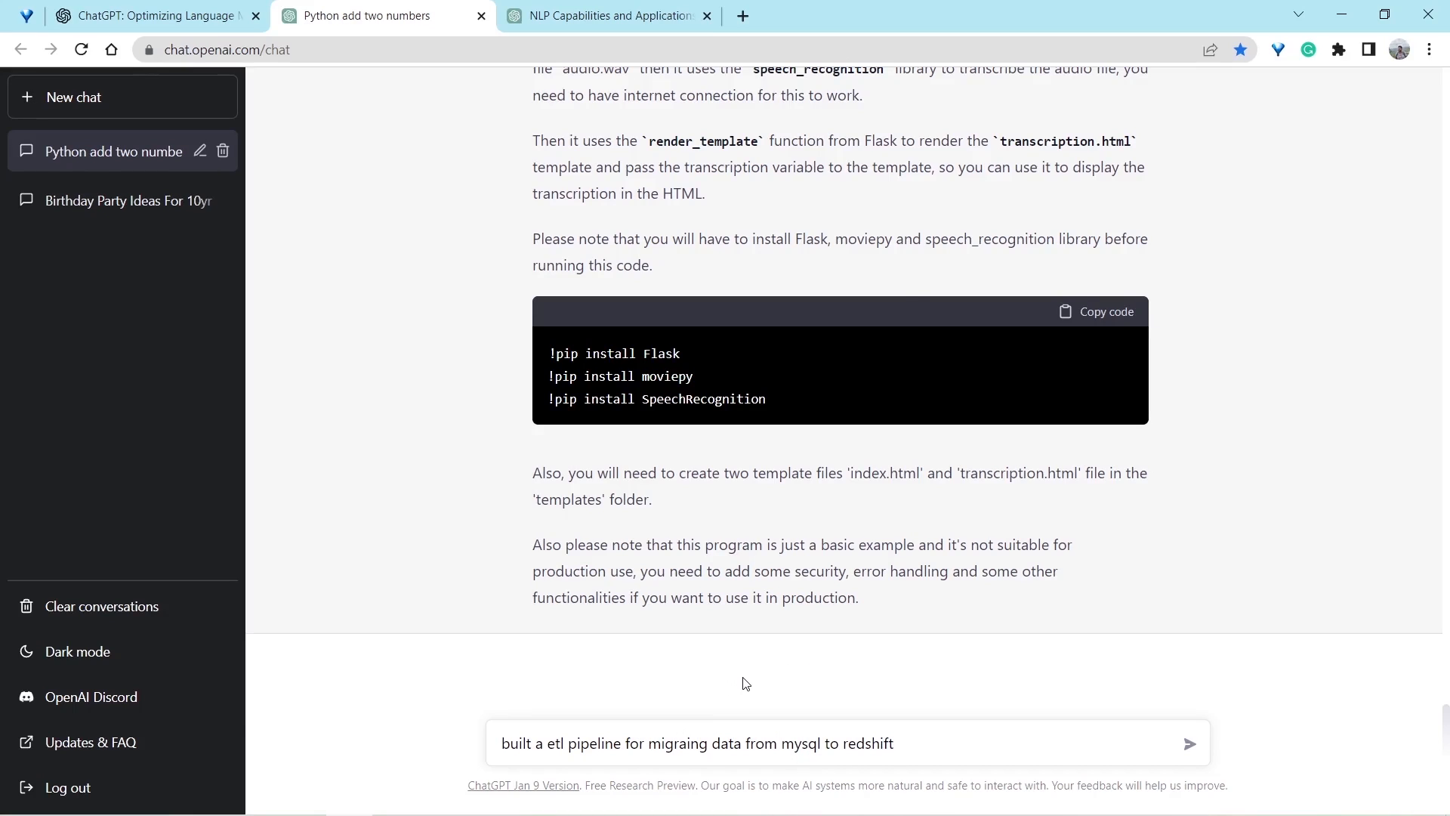
pyautogui.click(1192, 743)
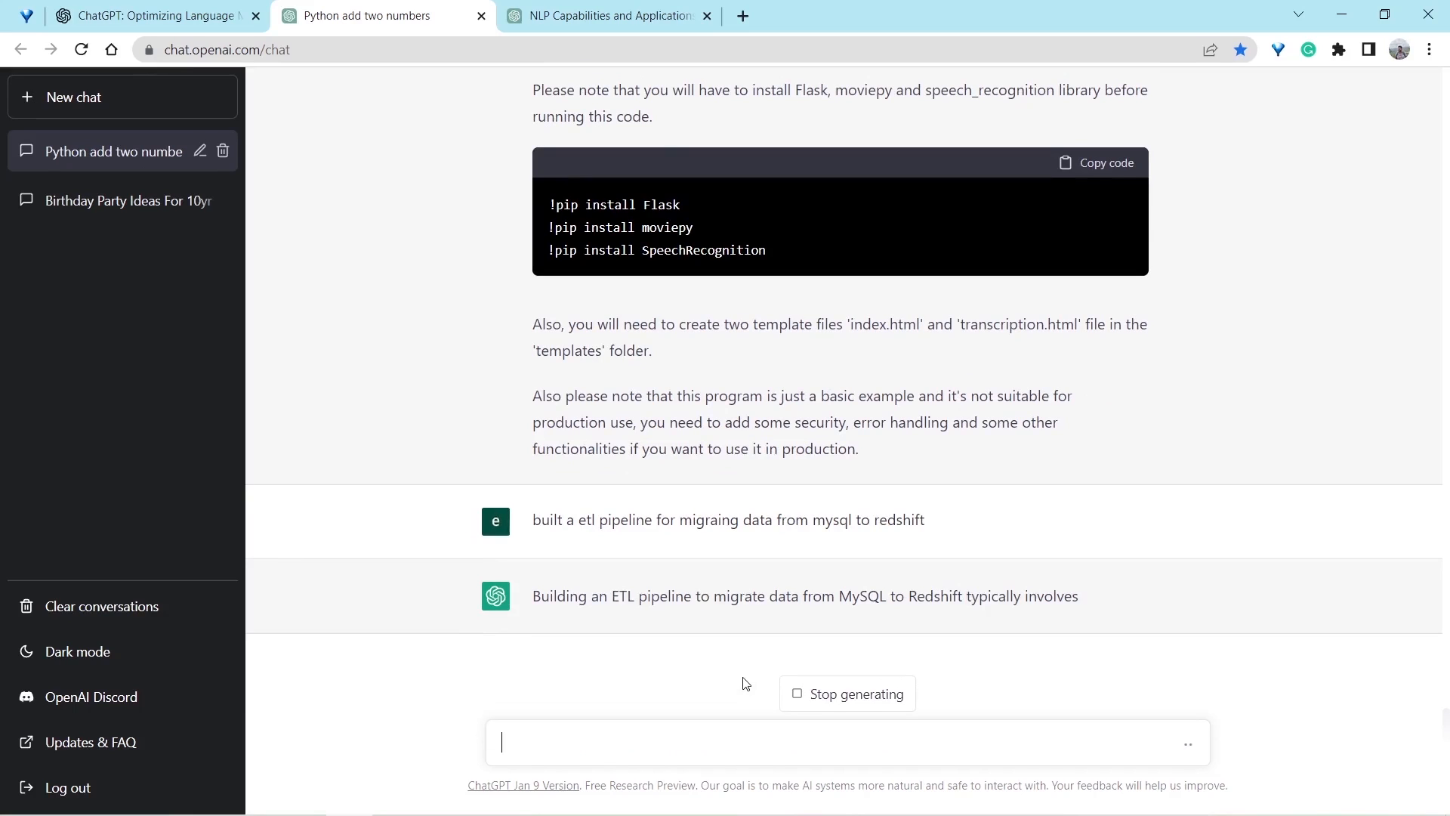
pyautogui.scroll(-3)
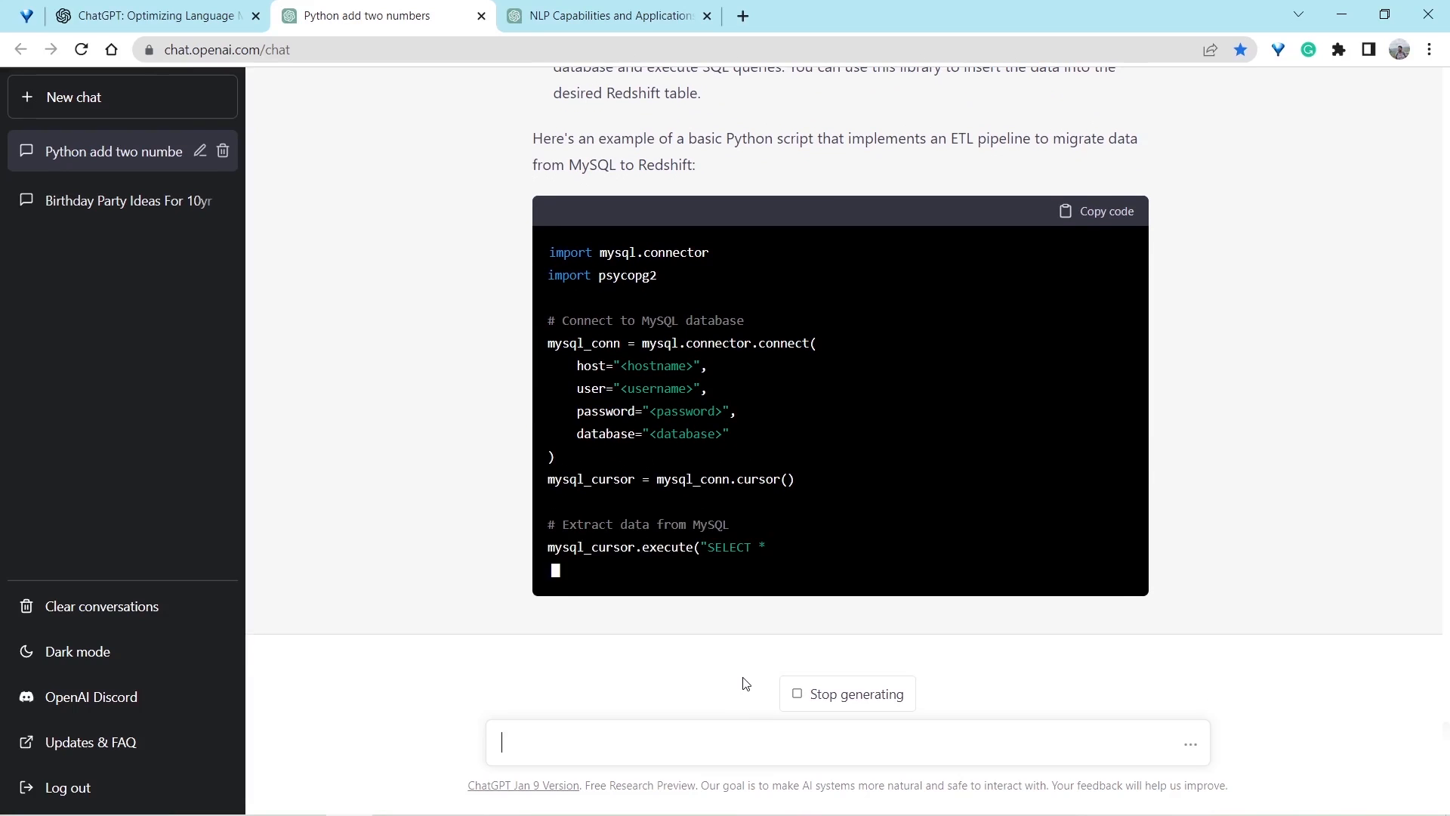
# Step: In the Birthday Party Ideas chat, ask 'what is chatgpt', then draft a Google comparison question
pyautogui.click(114, 200)
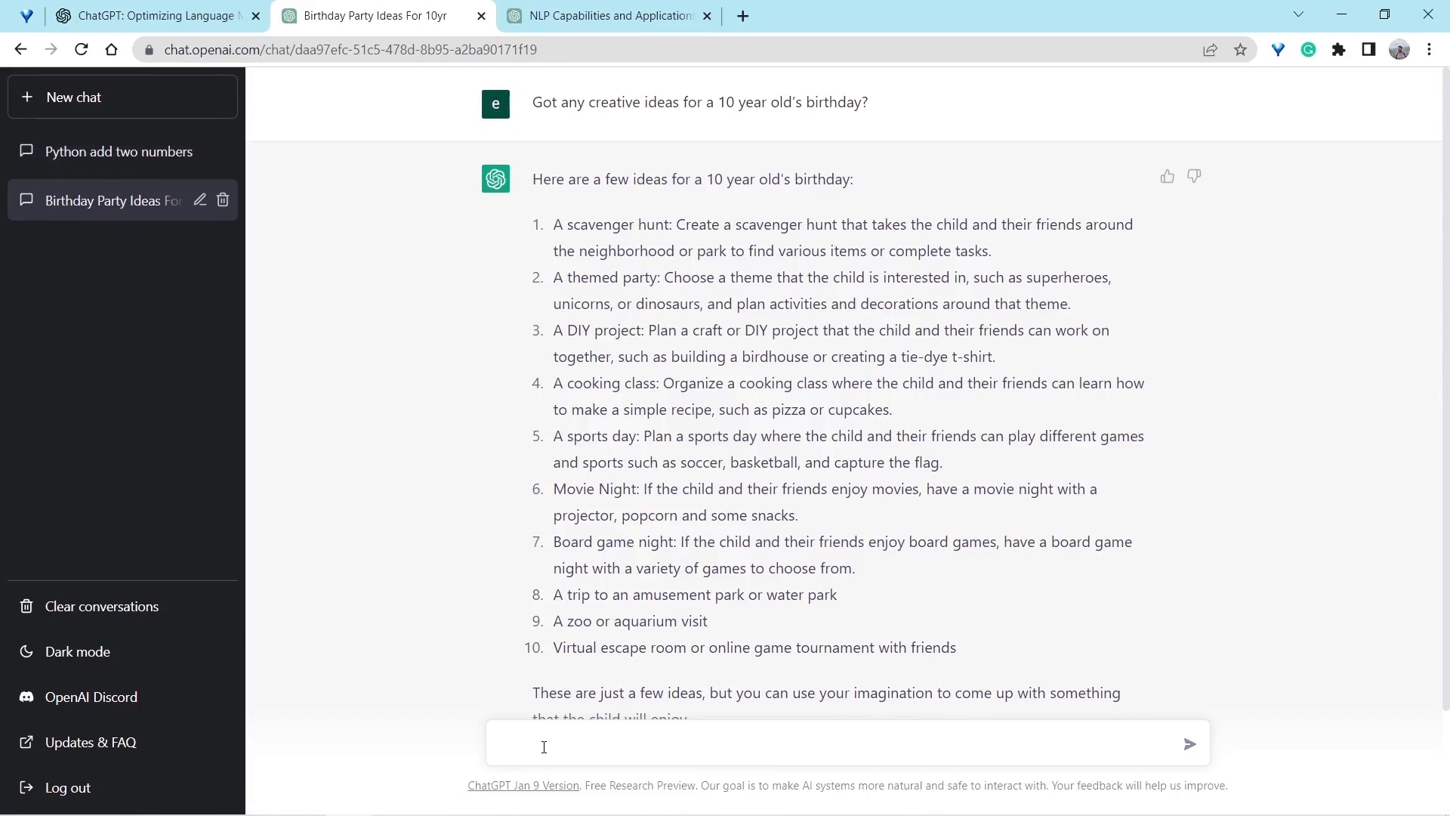
pyautogui.write('what')
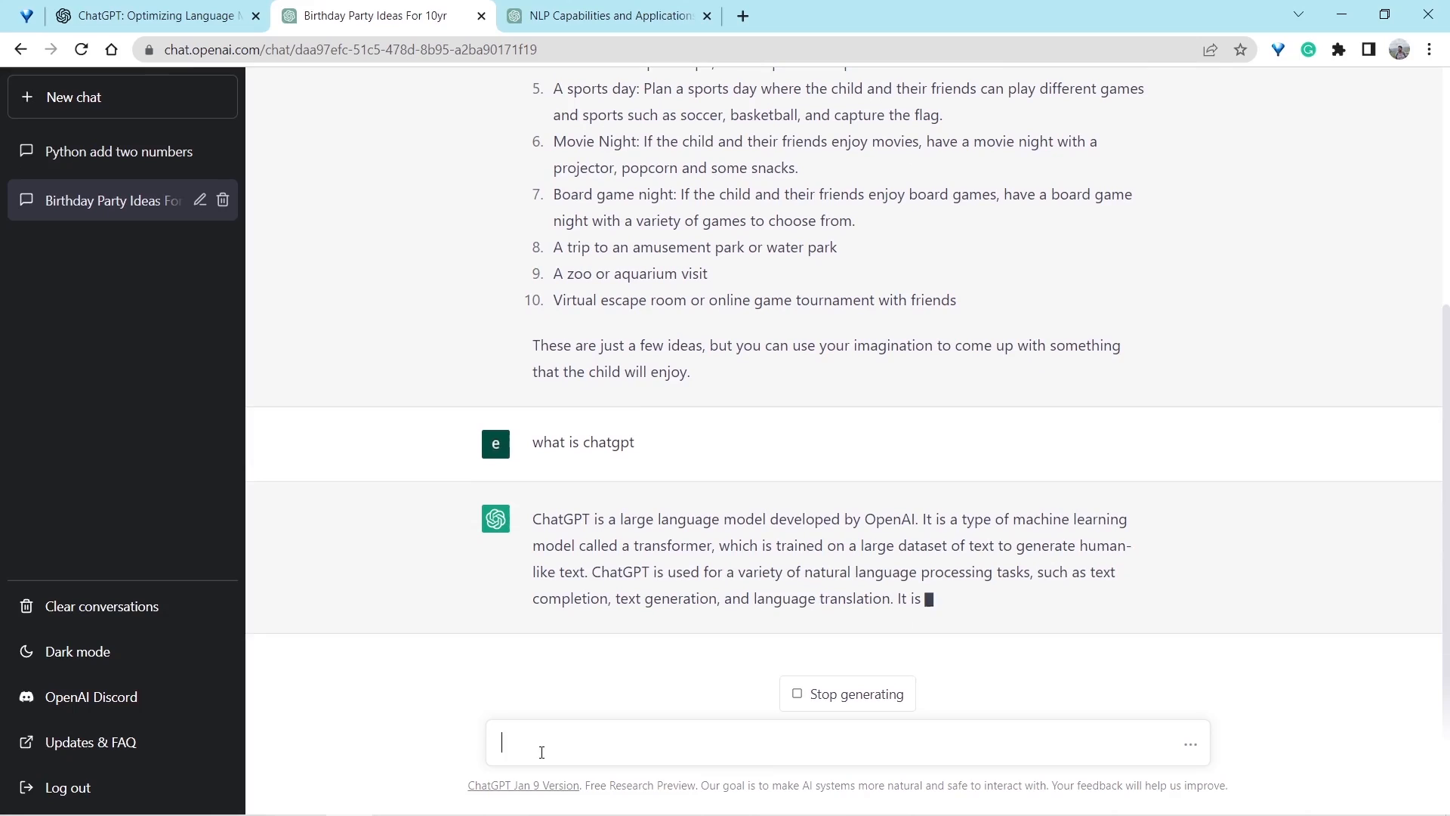
pyautogui.write('compar')
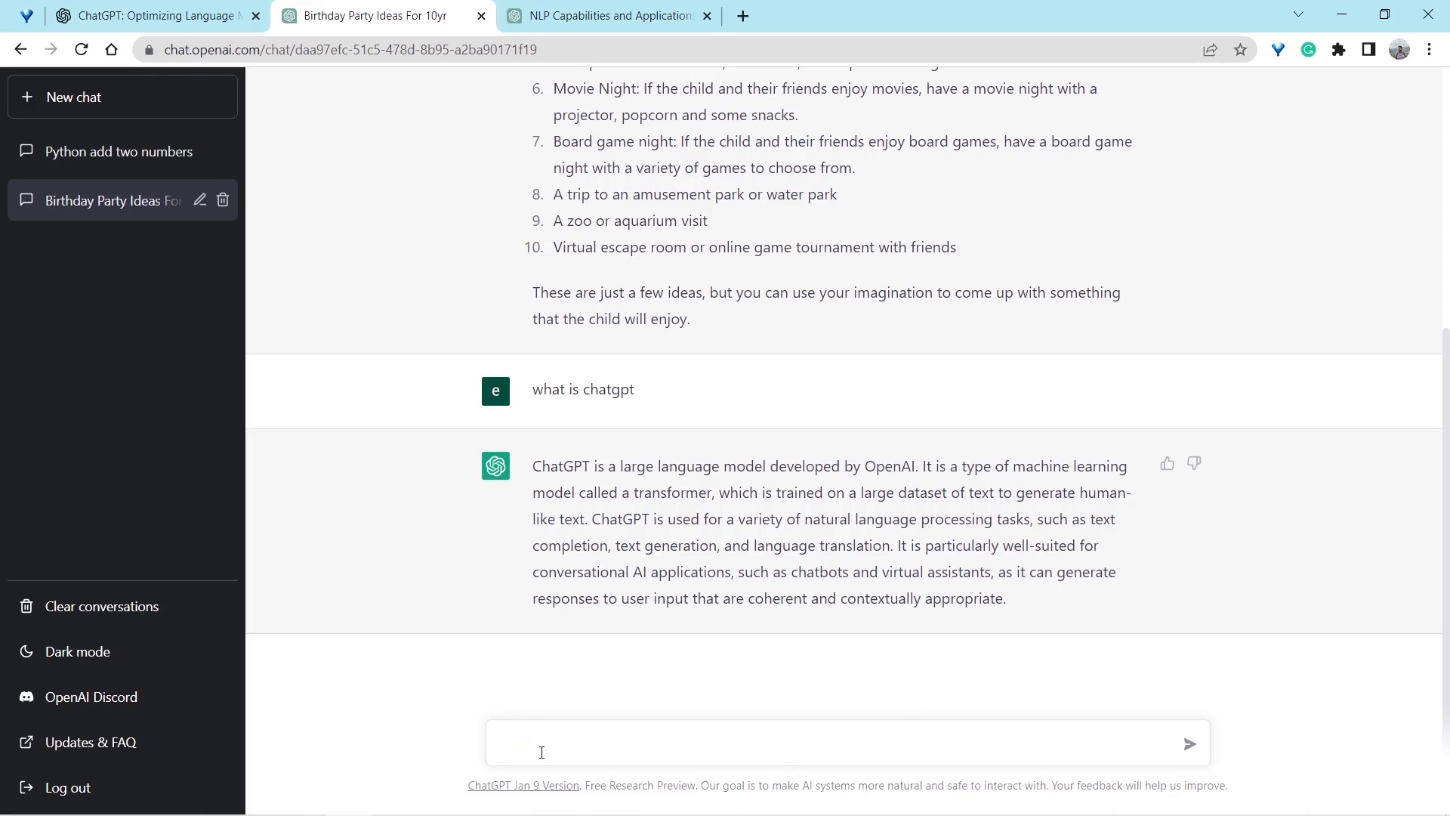
pyautogui.write('differ')
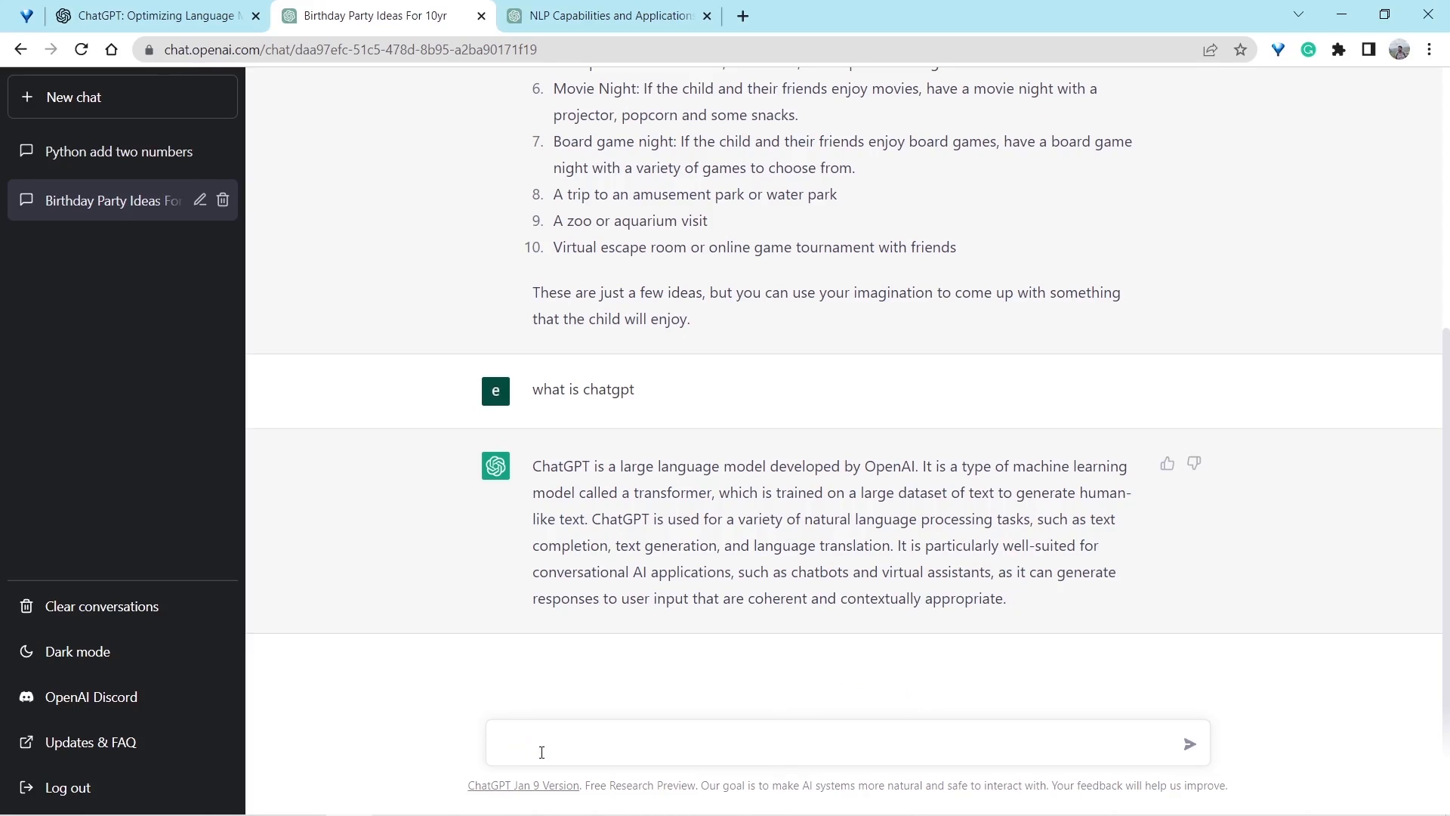
pyautogui.write('differentiate b')
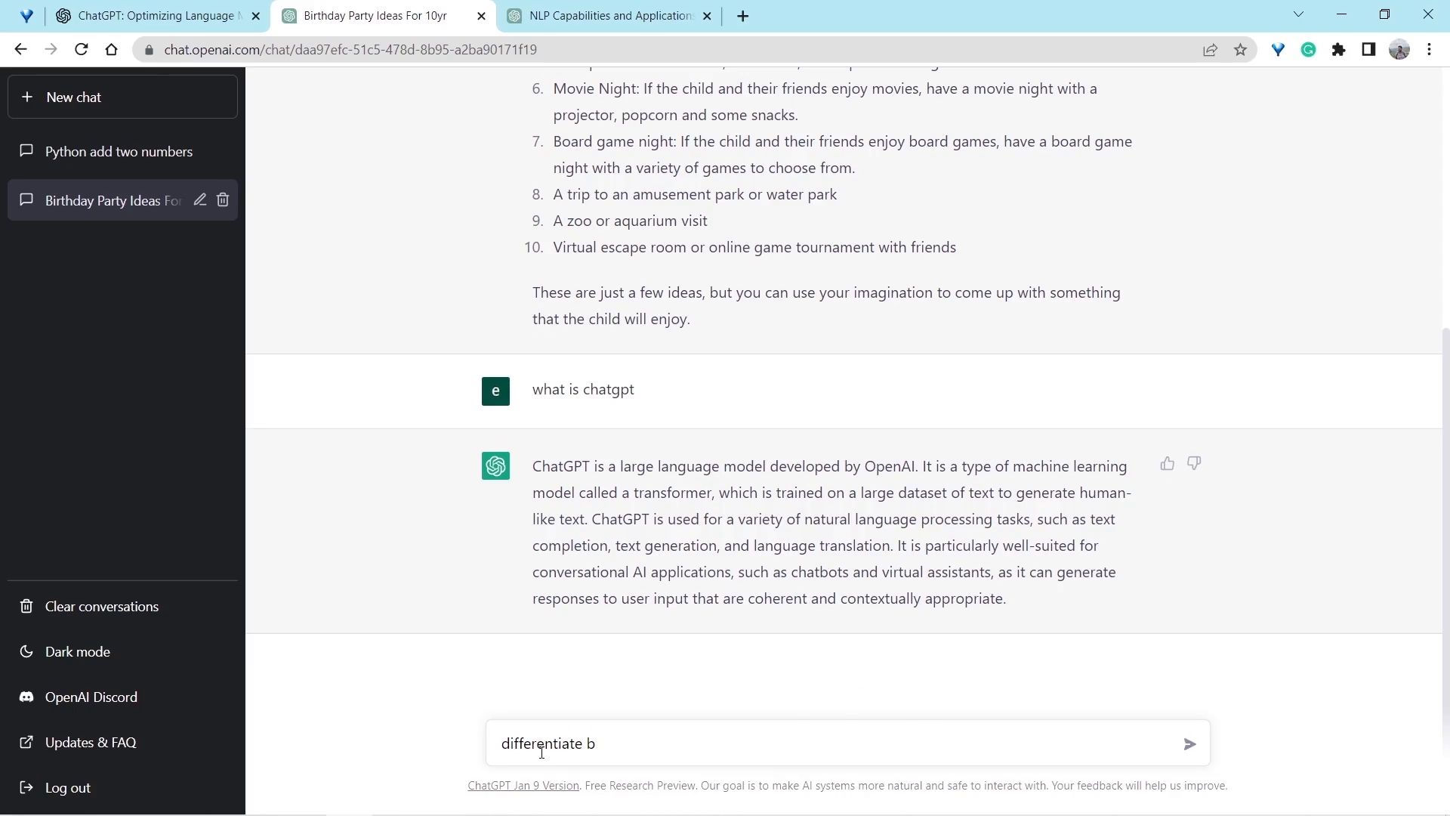
# Step: Ask how Google and ChatGPT differ and 'can u play cod with me?', then start another message
pyautogui.click(1191, 743)
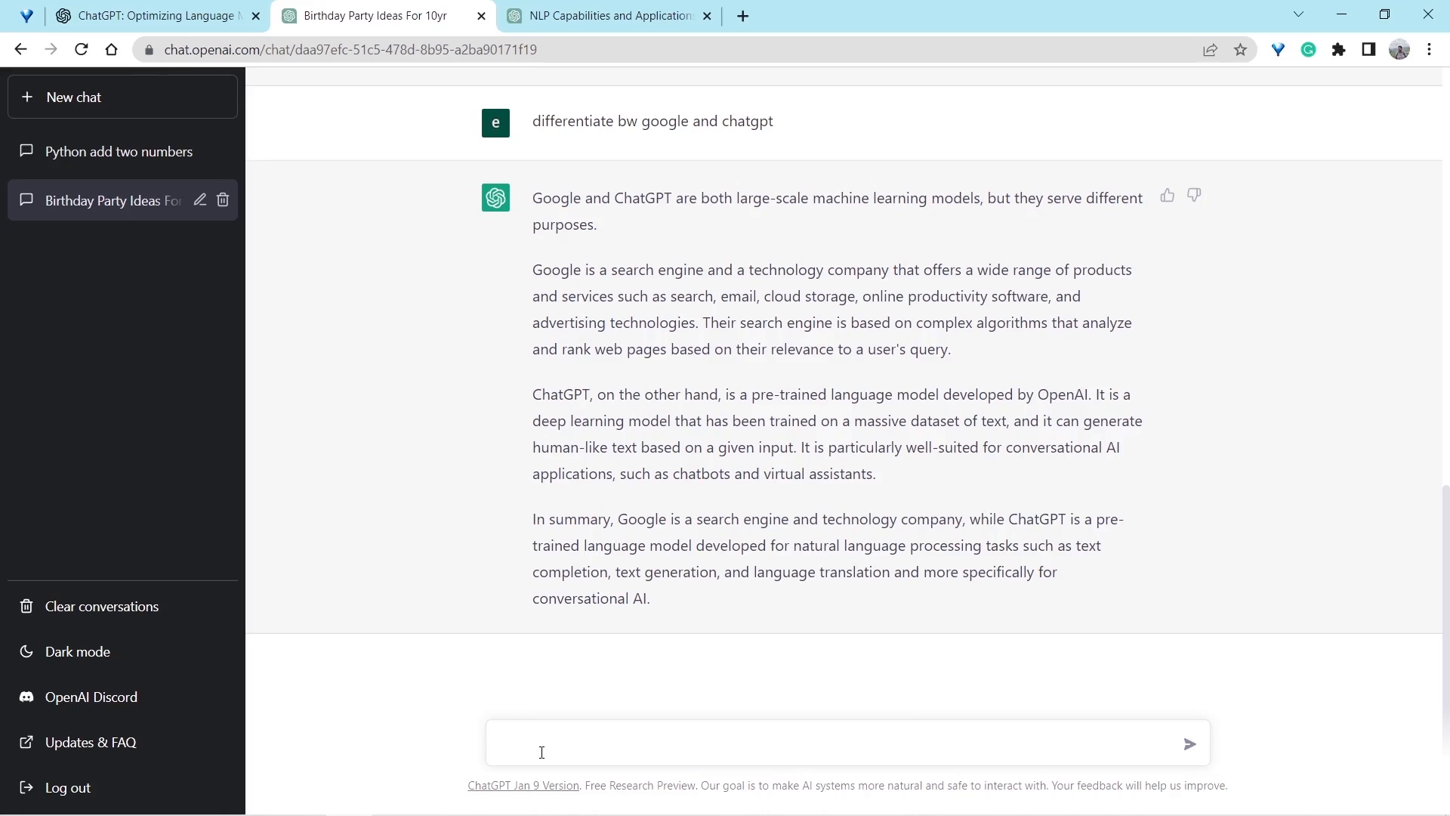
pyautogui.write('can u play cod with')
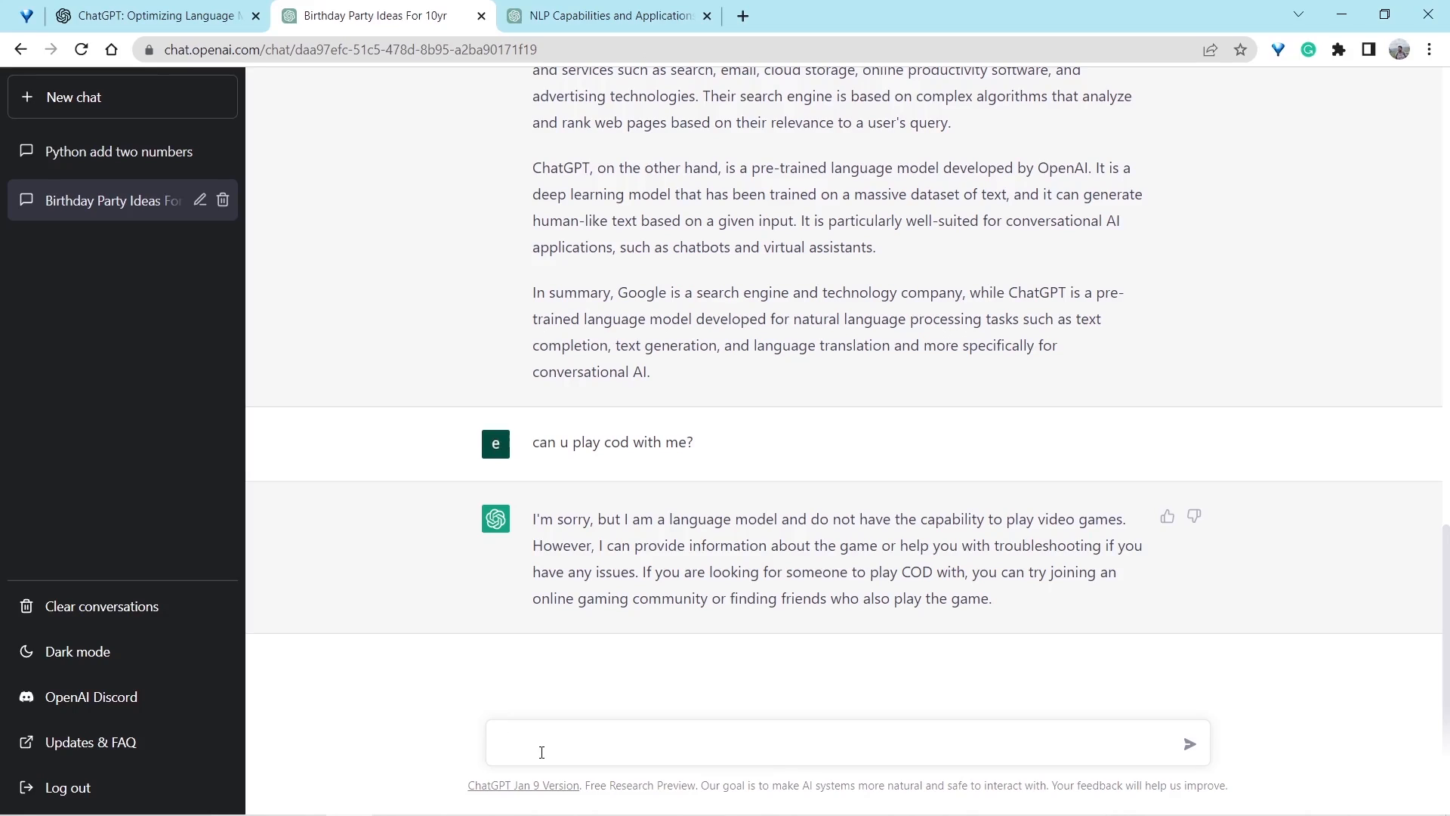
pyautogui.click(542, 752)
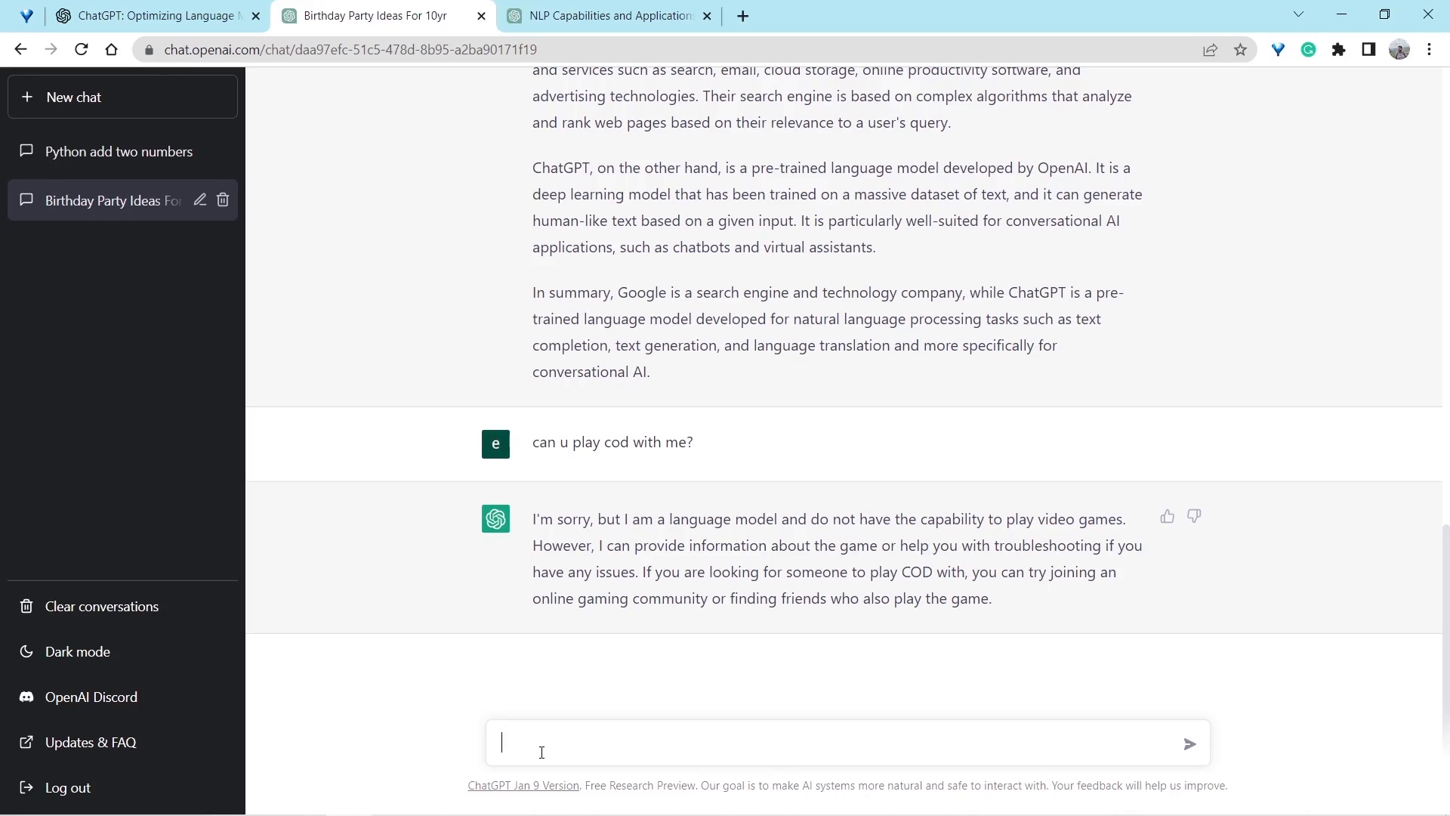
pyautogui.write('jada to')
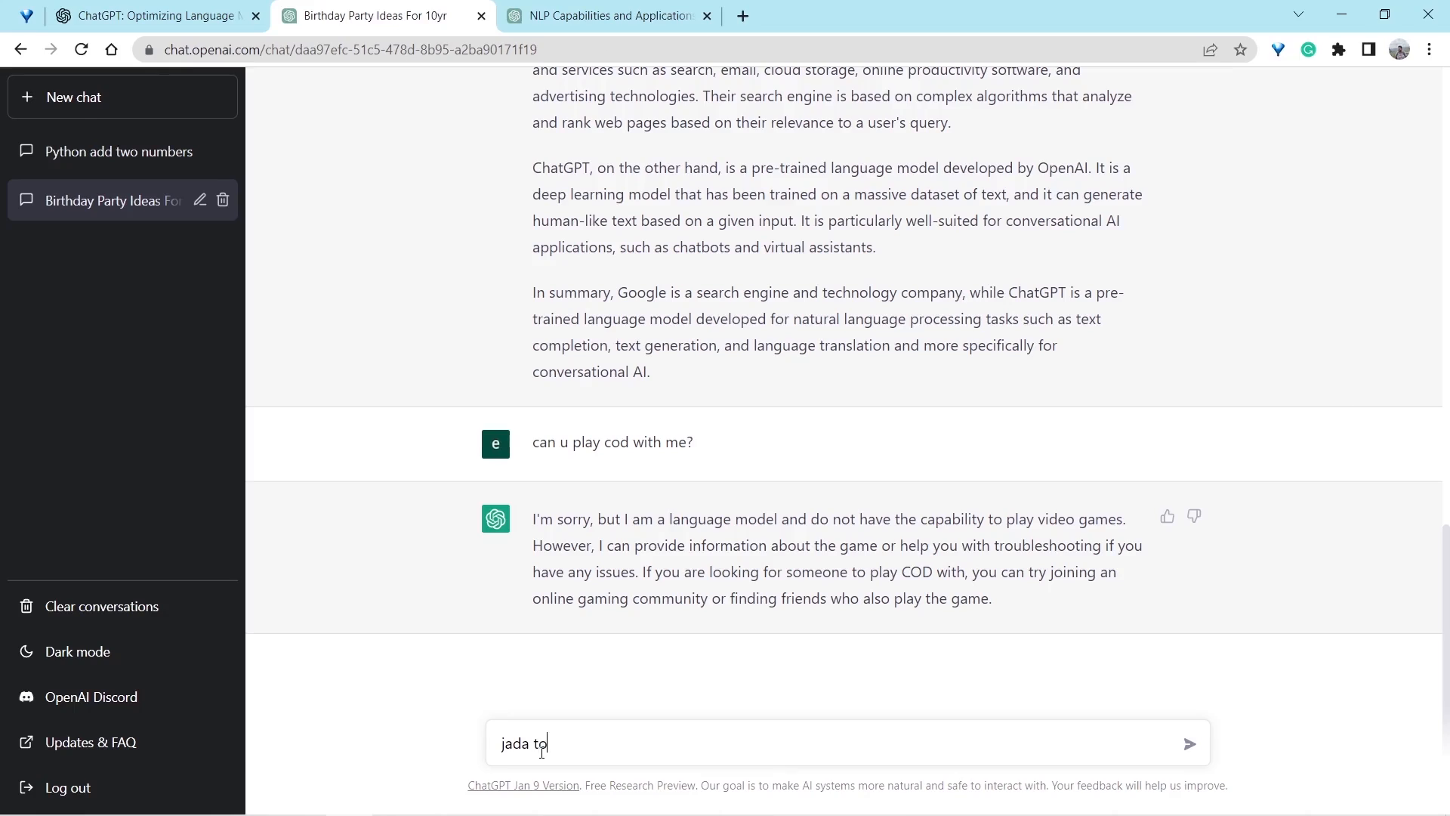